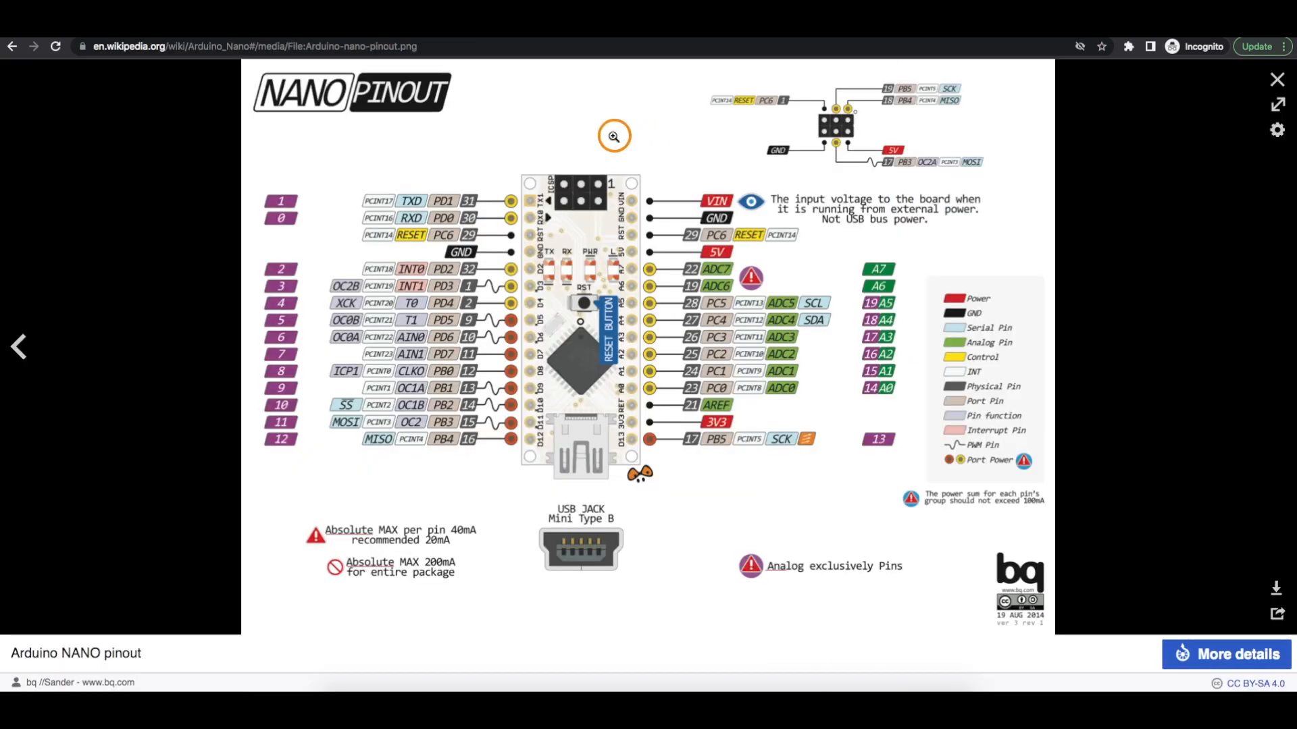
{"action": "mouse_move", "coordinate": [637, 158]}
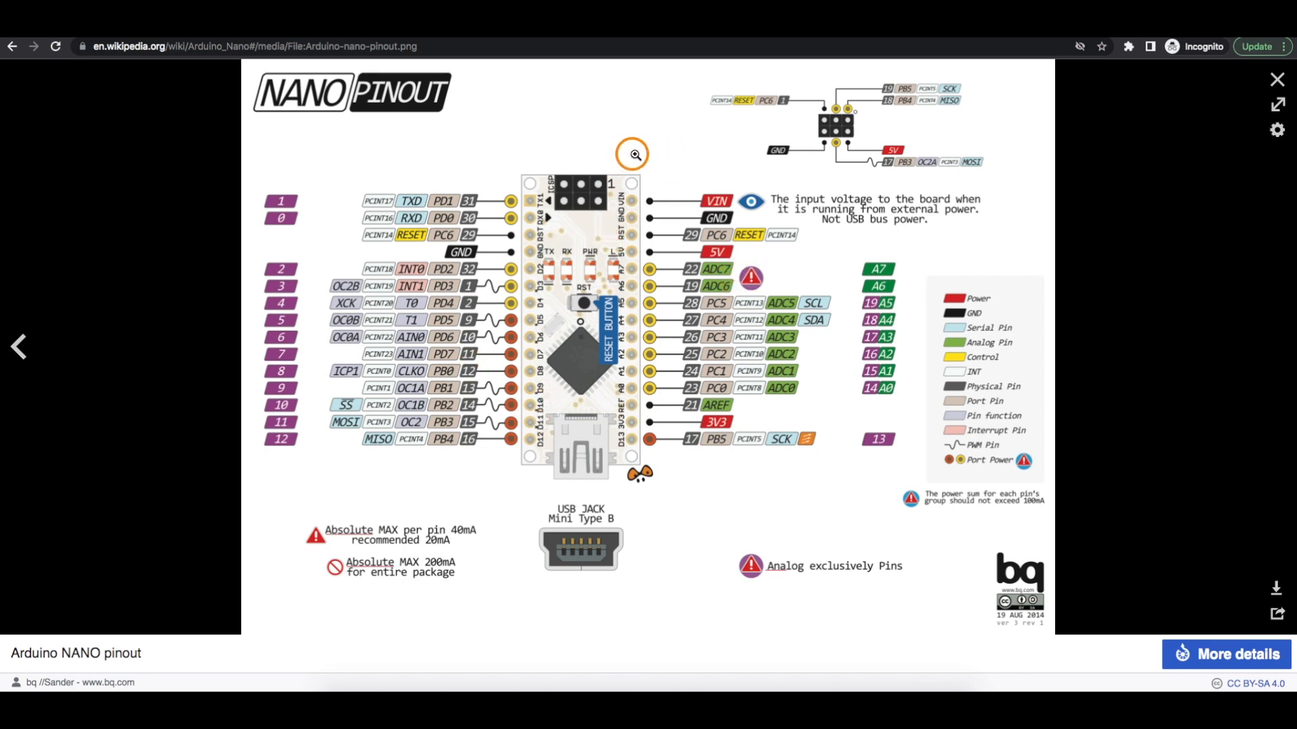
{"action": "mouse_move", "coordinate": [626, 144]}
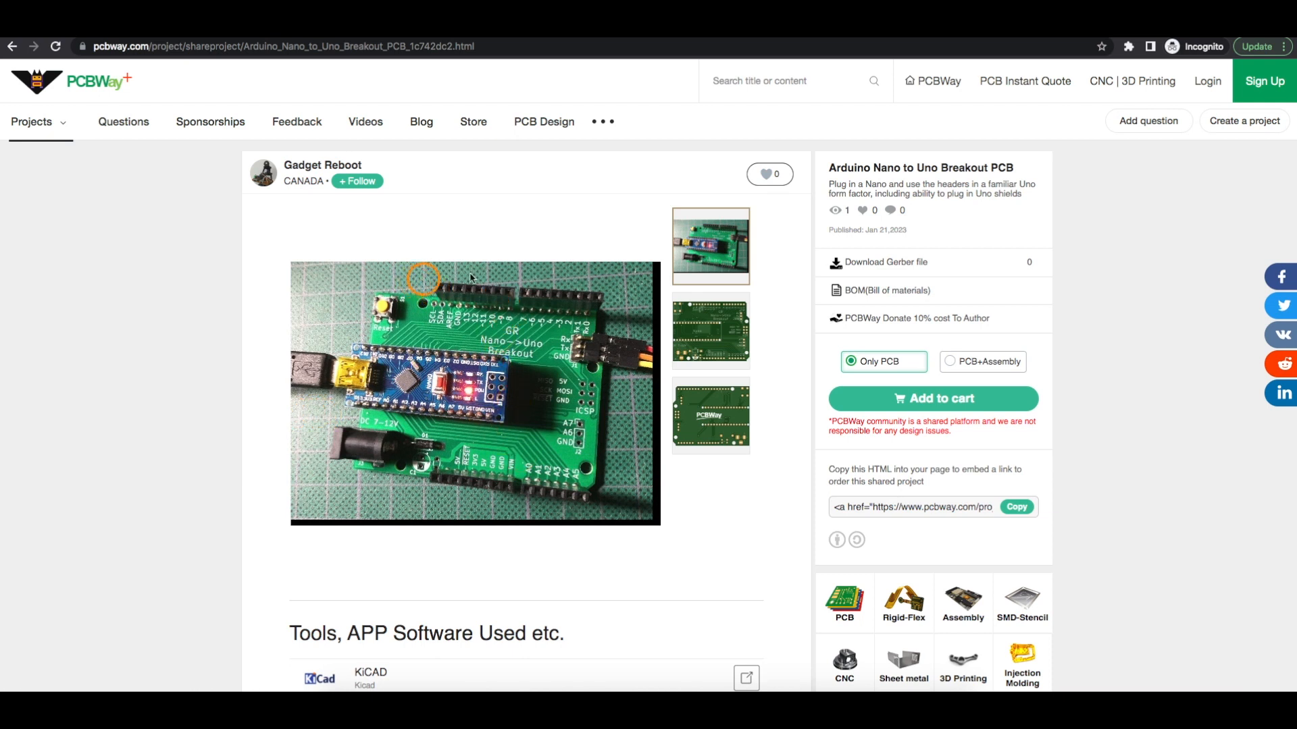
{"action": "mouse_move", "coordinate": [351, 290]}
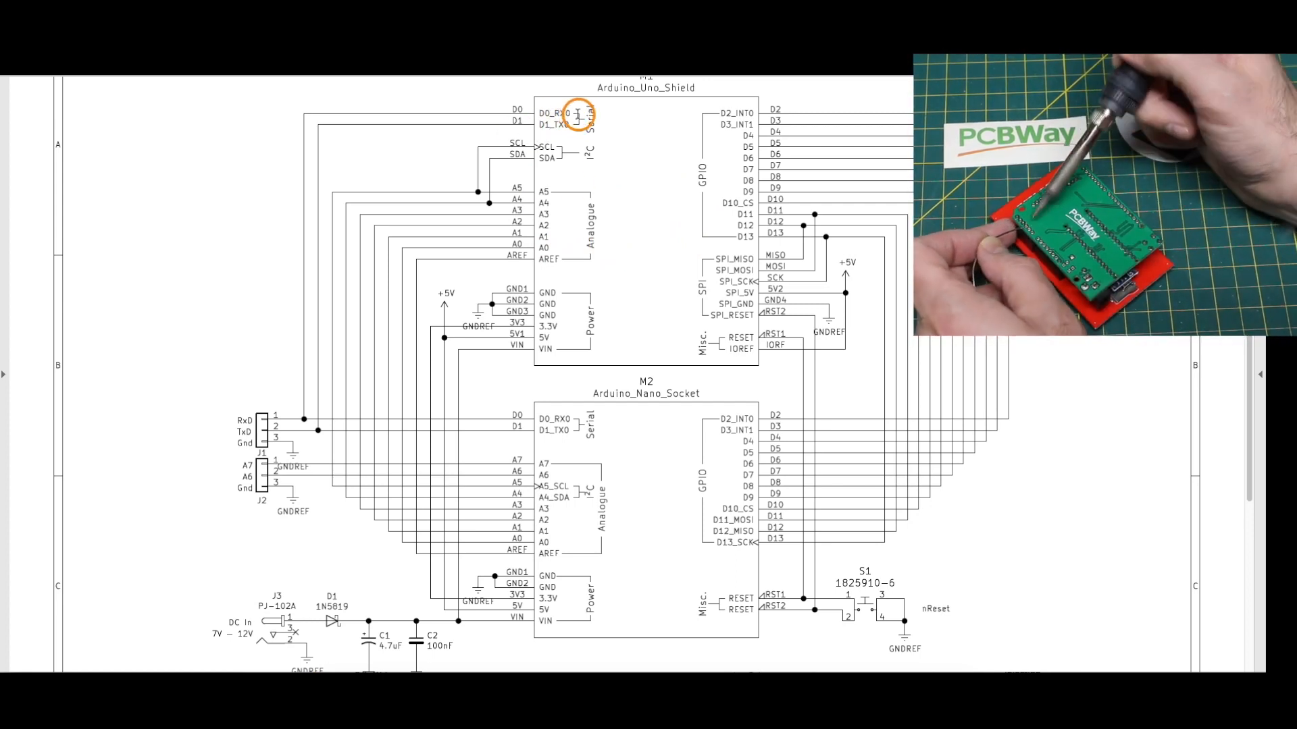
{"action": "scroll", "scroll_direction": "down", "scroll_amount": 3}
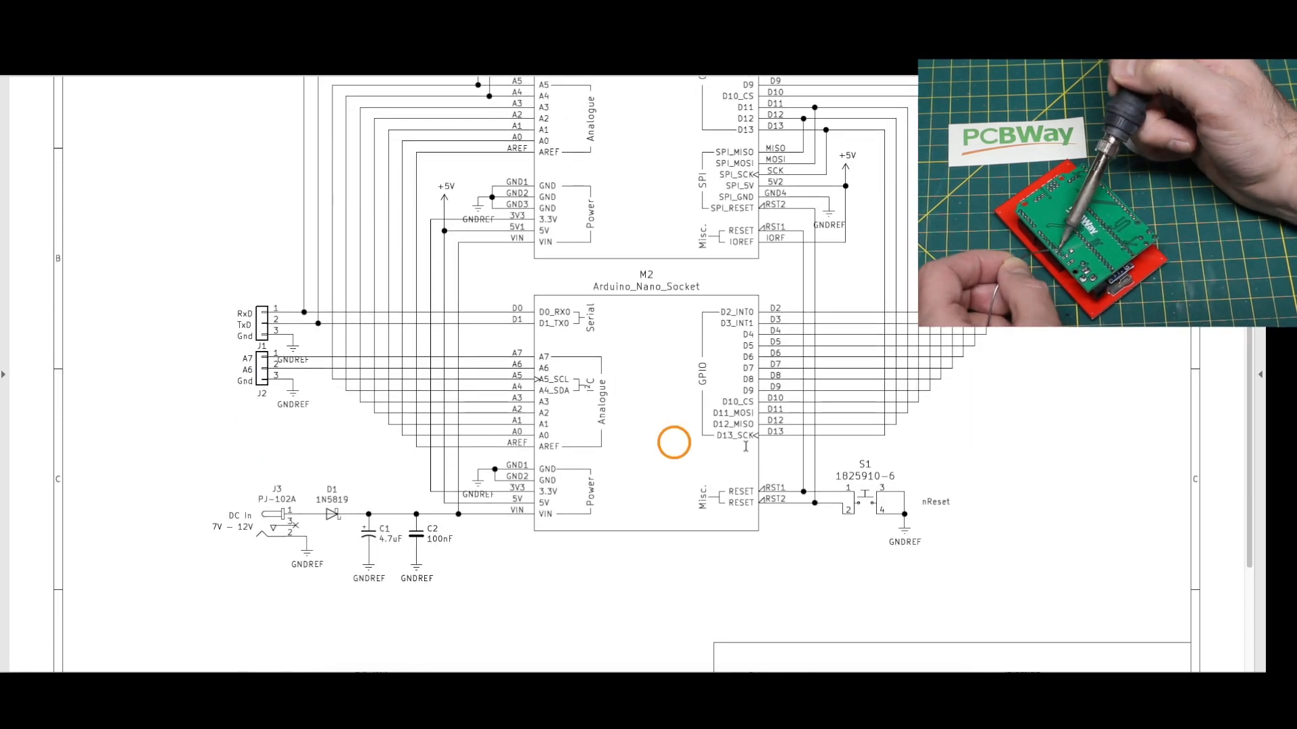